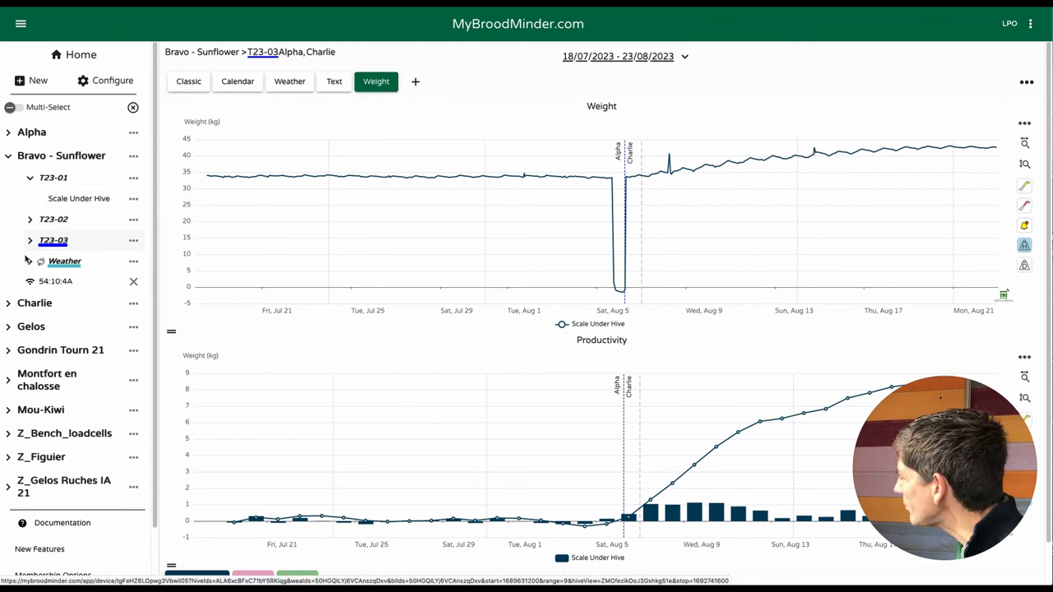
# - Bring up the Edit Weight dialog for hive T23-03 via the dashboard menu's Edit Dashboard
pyautogui.click(1027, 82)
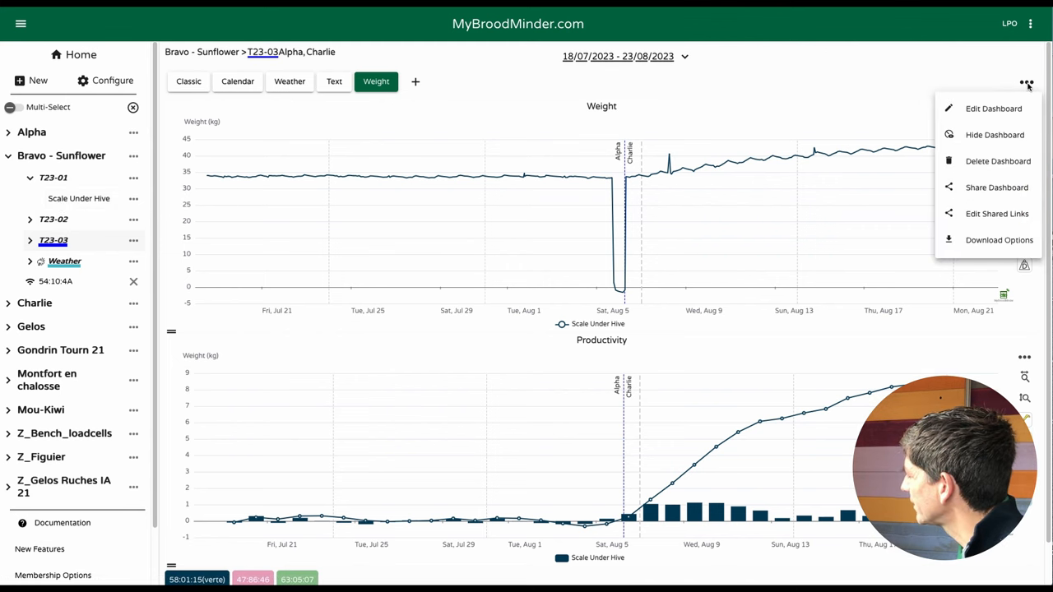
pyautogui.click(994, 109)
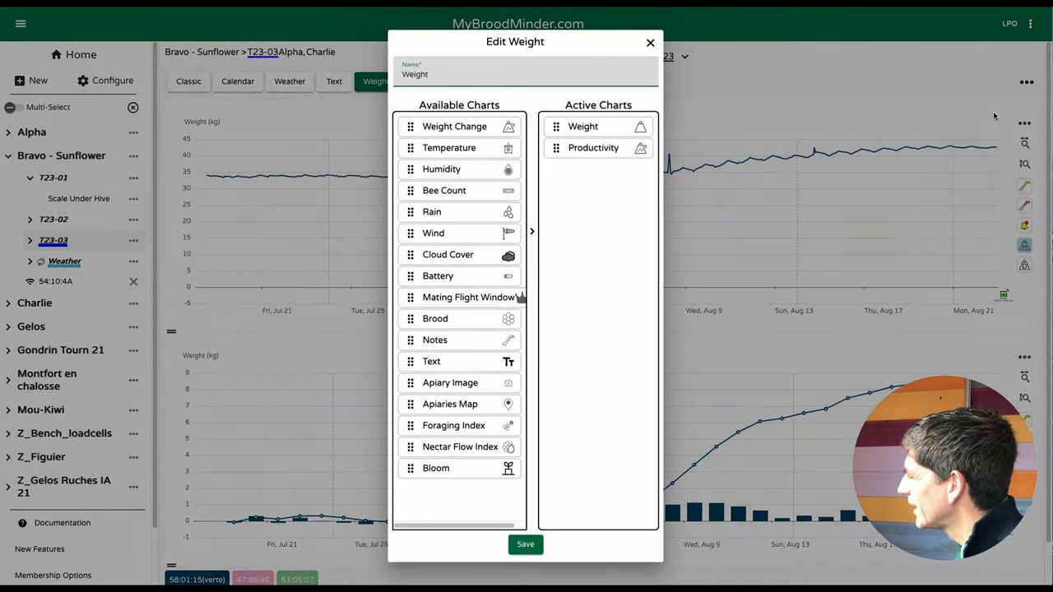